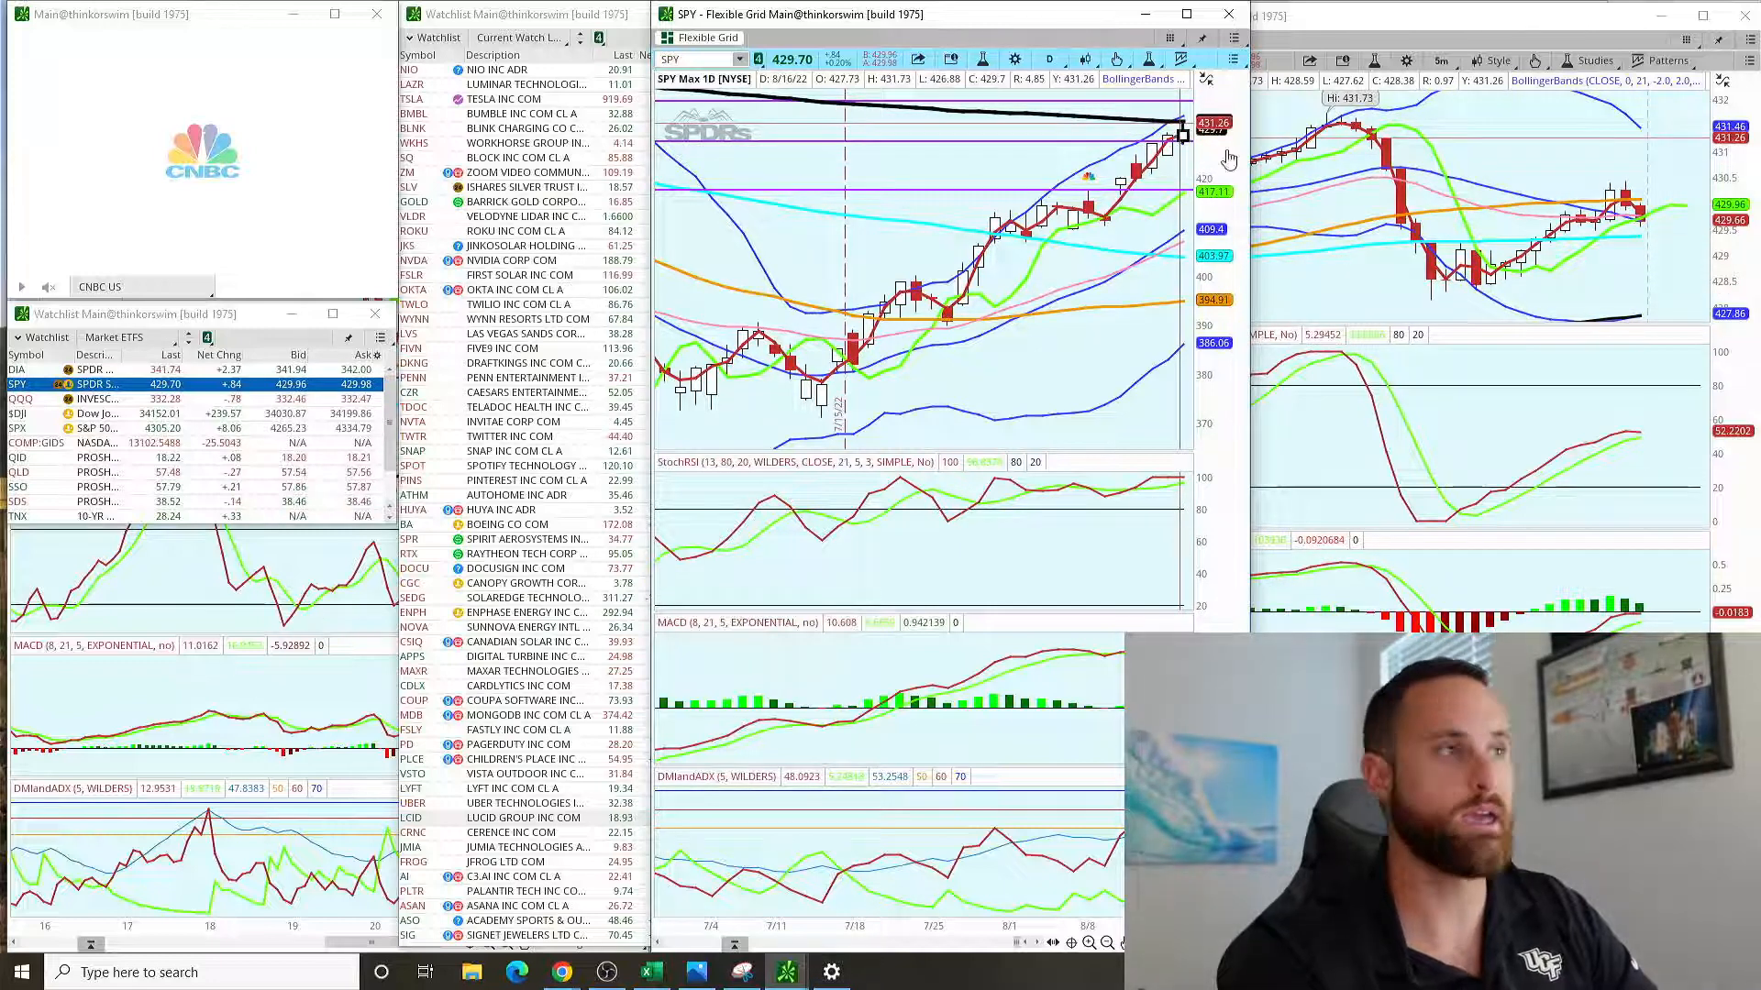
pyautogui.moveTo(1372, 166)
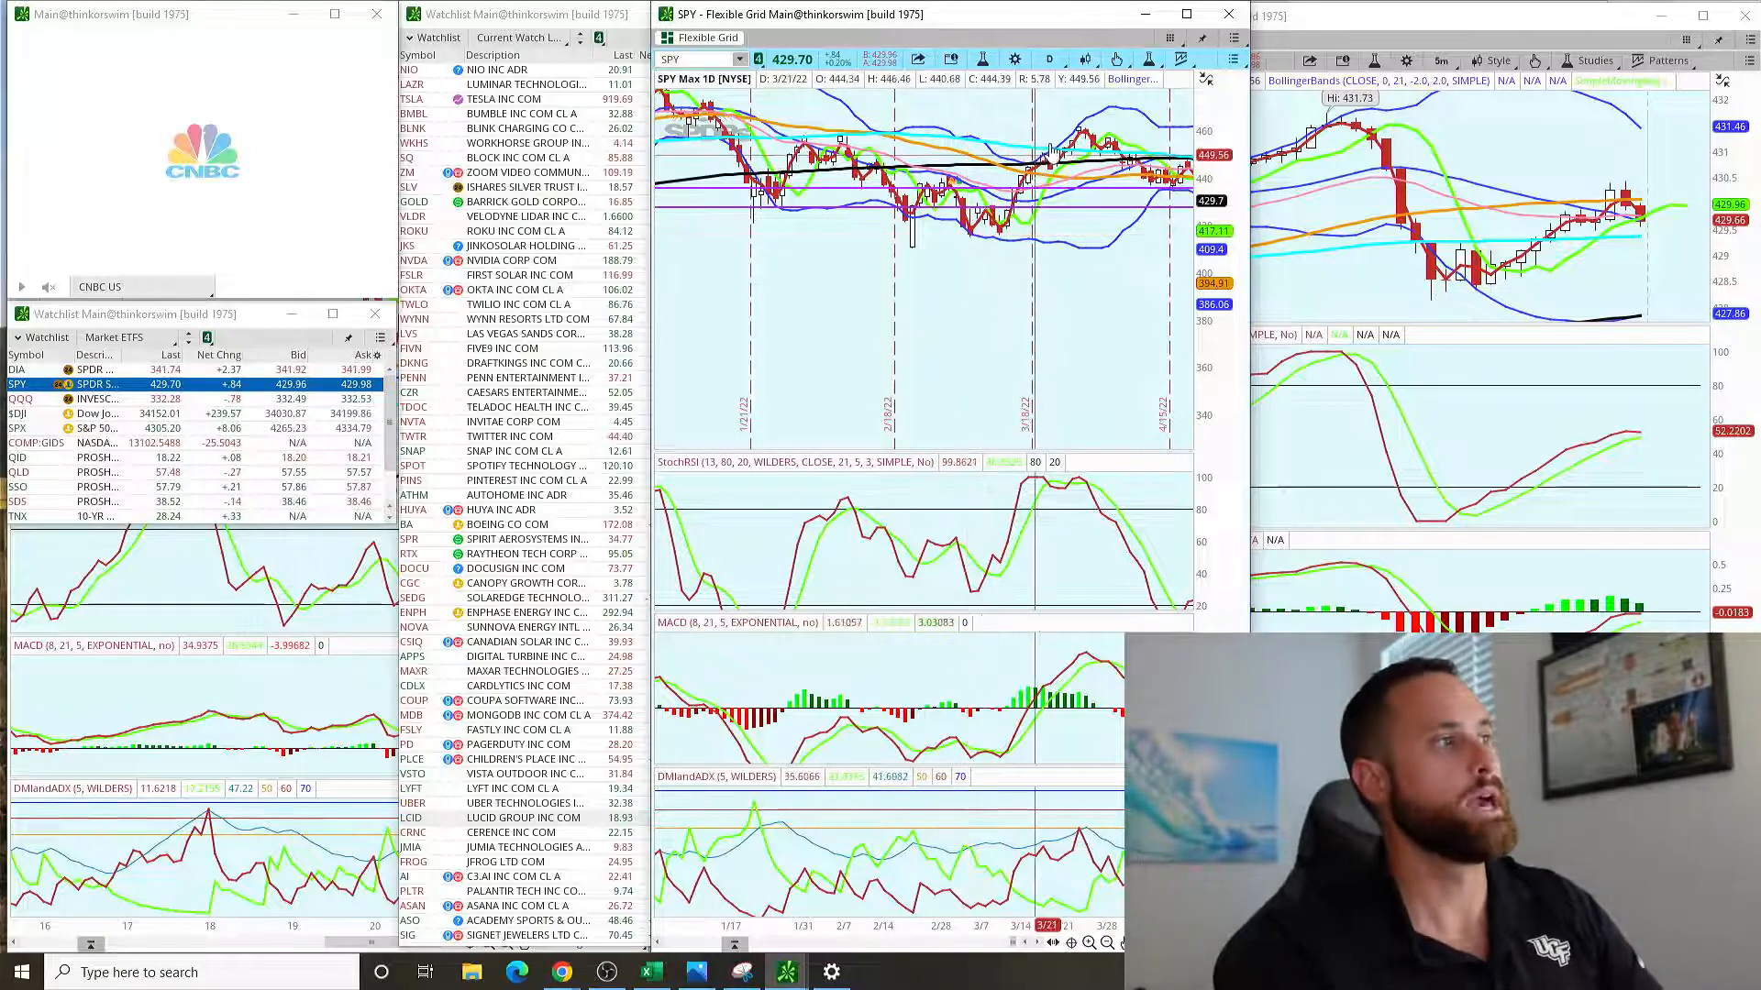
pyautogui.moveTo(1078, 152)
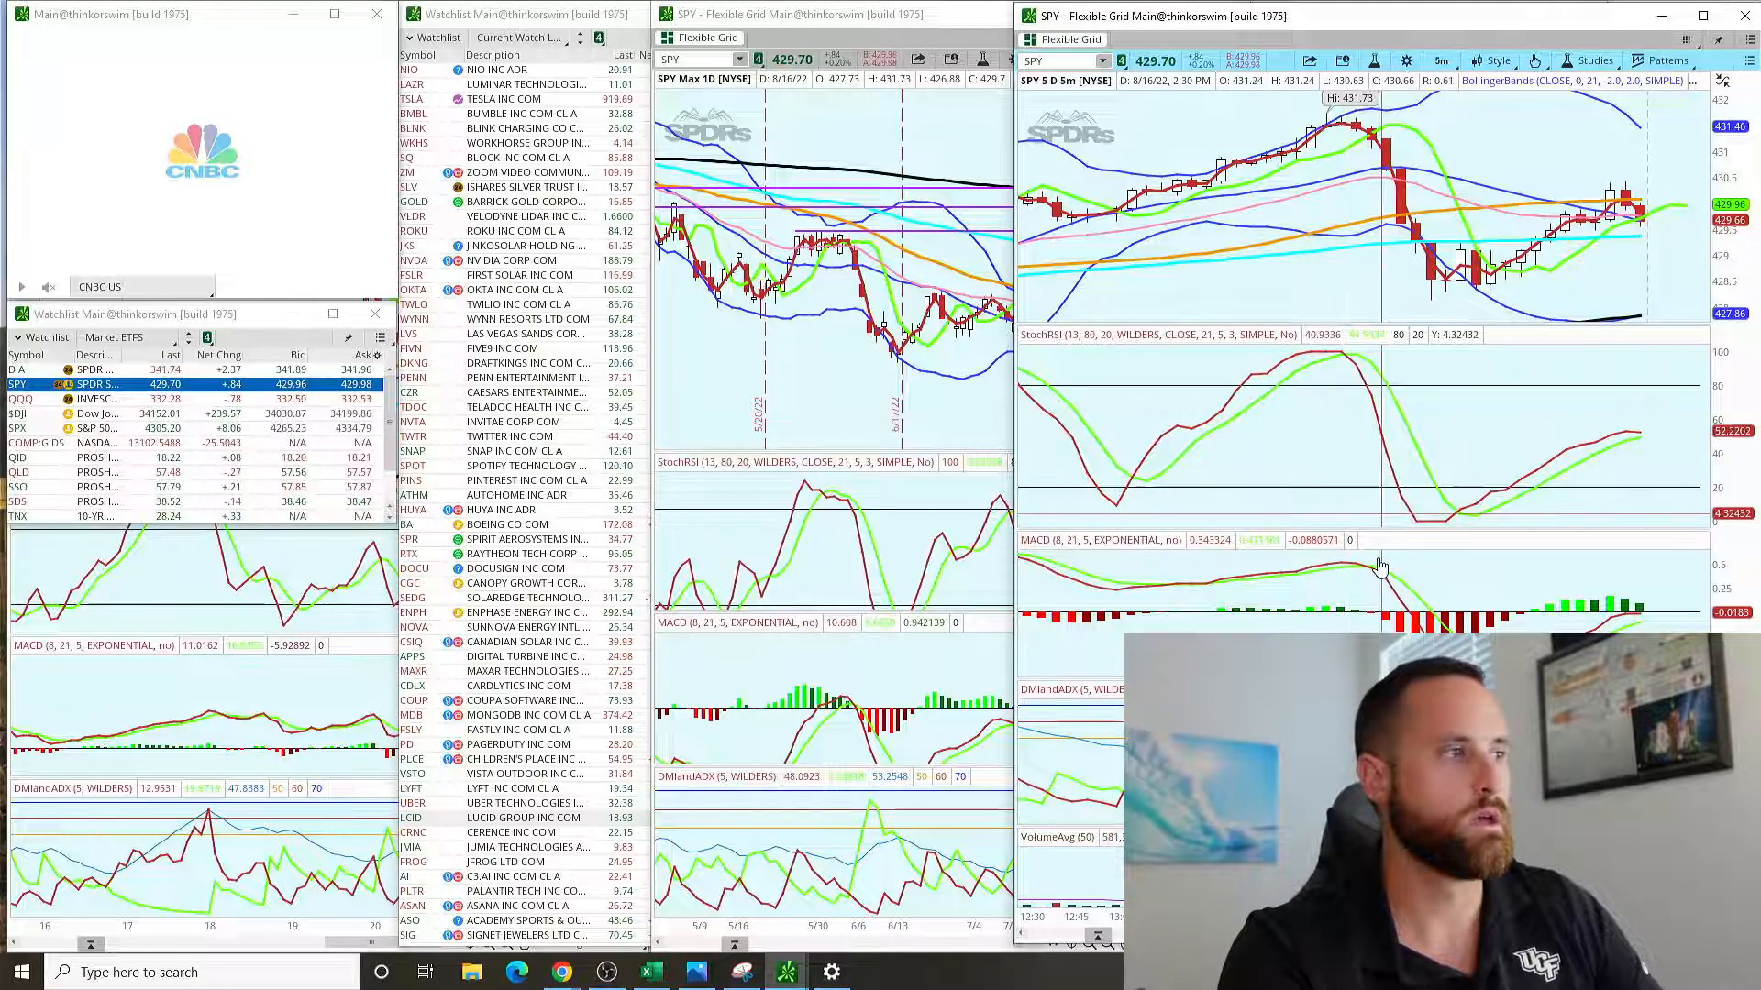
pyautogui.moveTo(1355, 469)
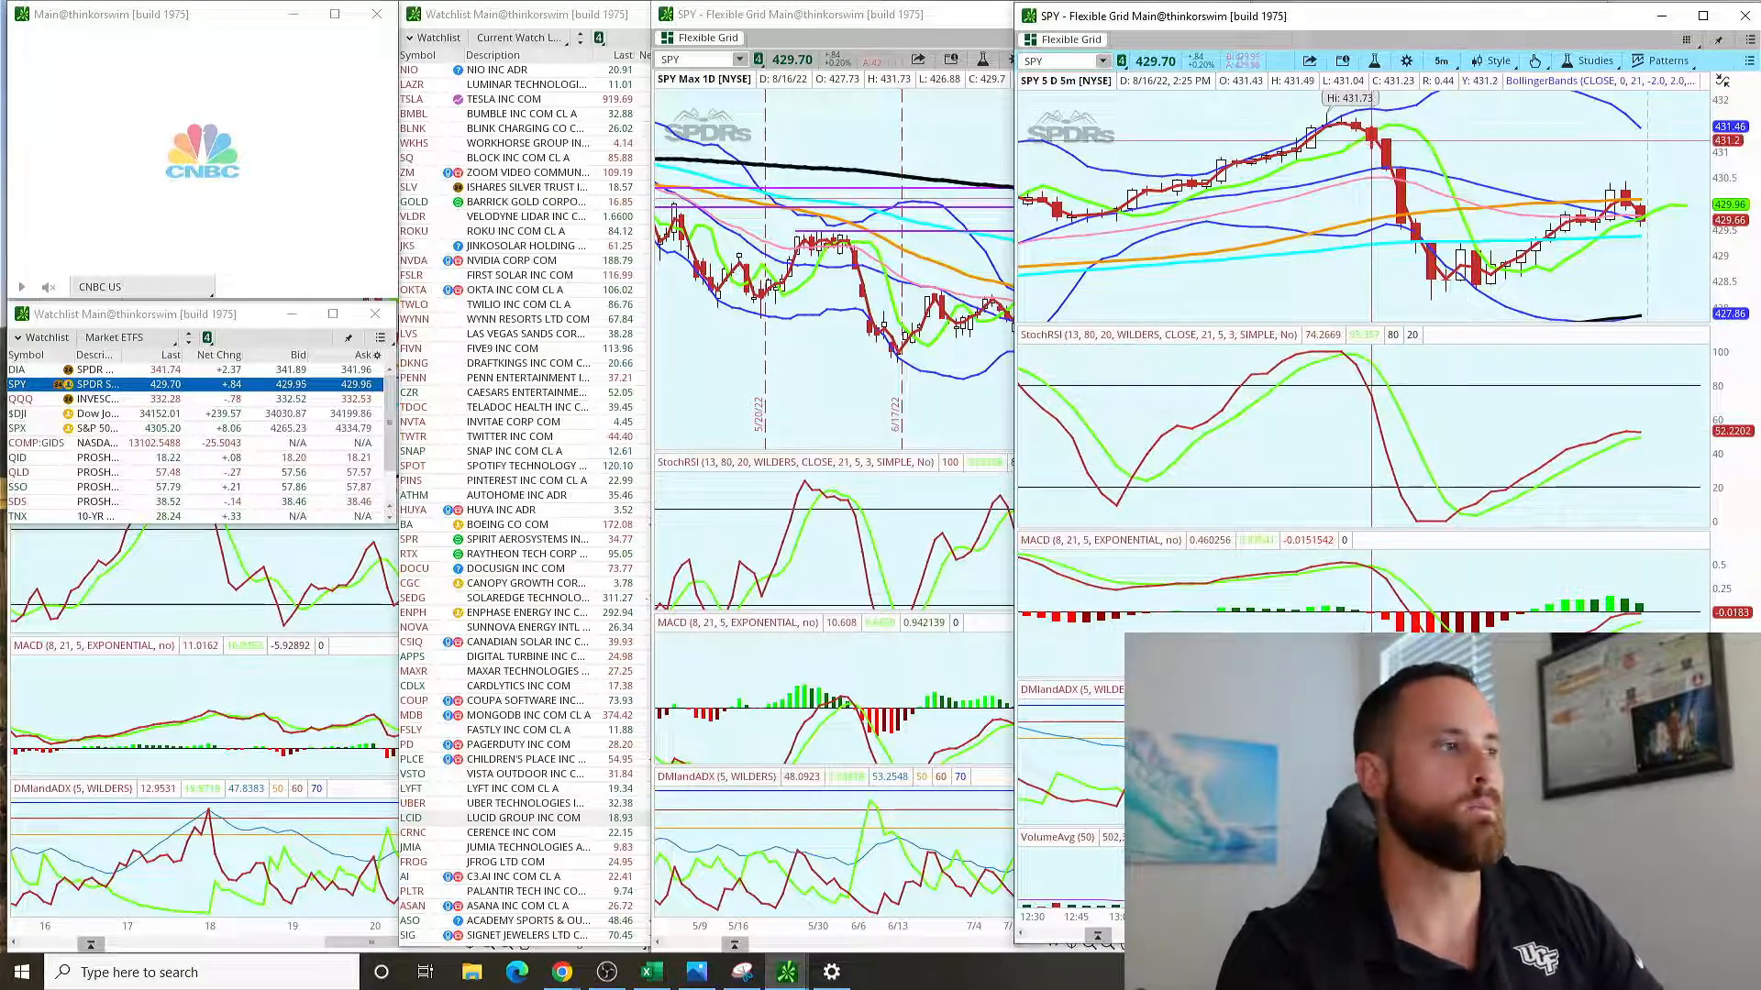
pyautogui.moveTo(1371, 580)
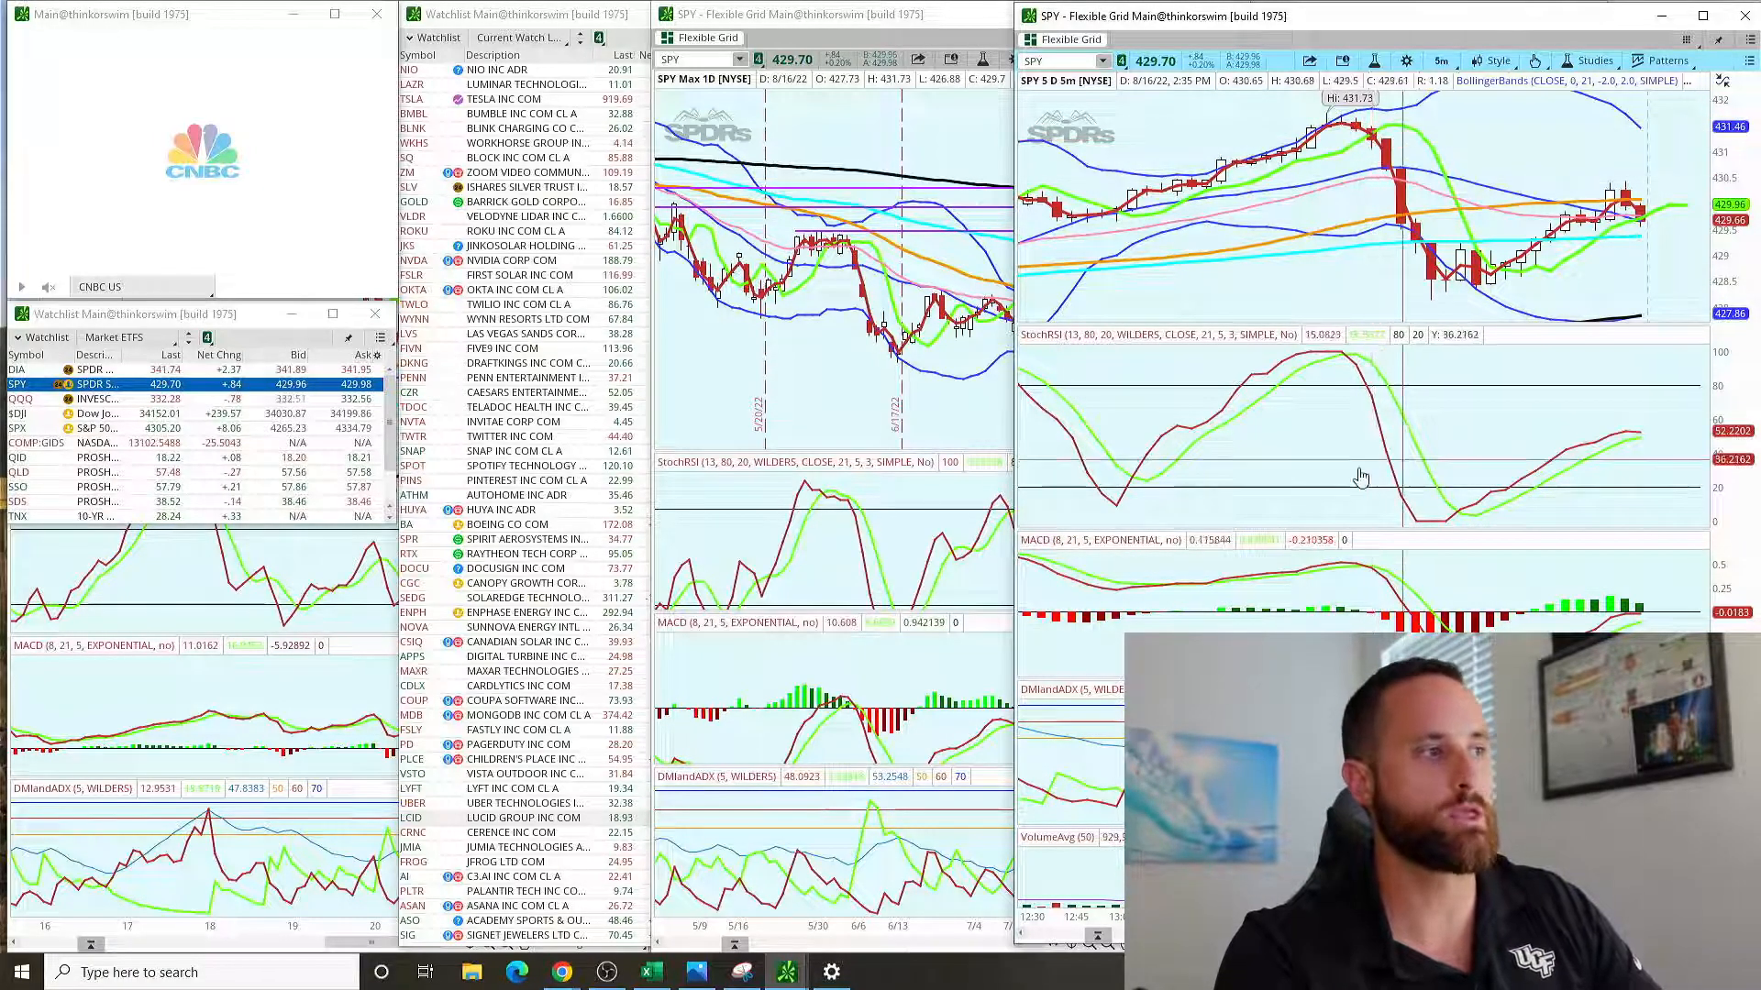
pyautogui.moveTo(1428, 225)
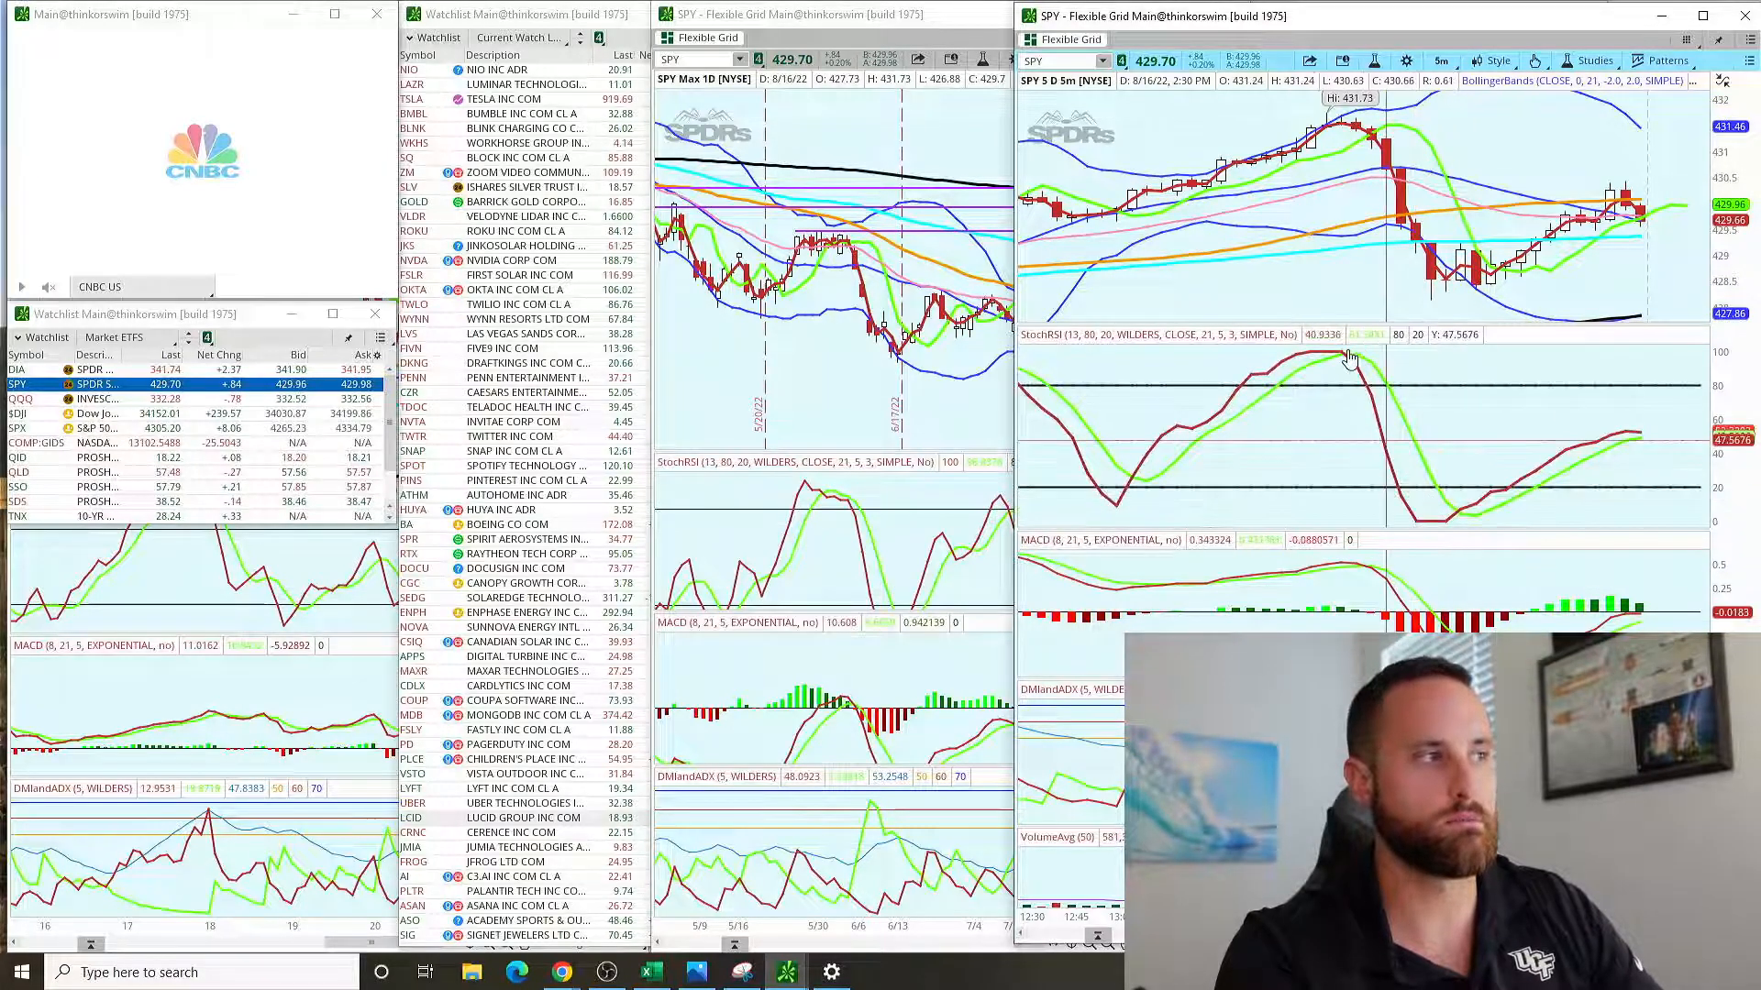
pyautogui.moveTo(1439, 519)
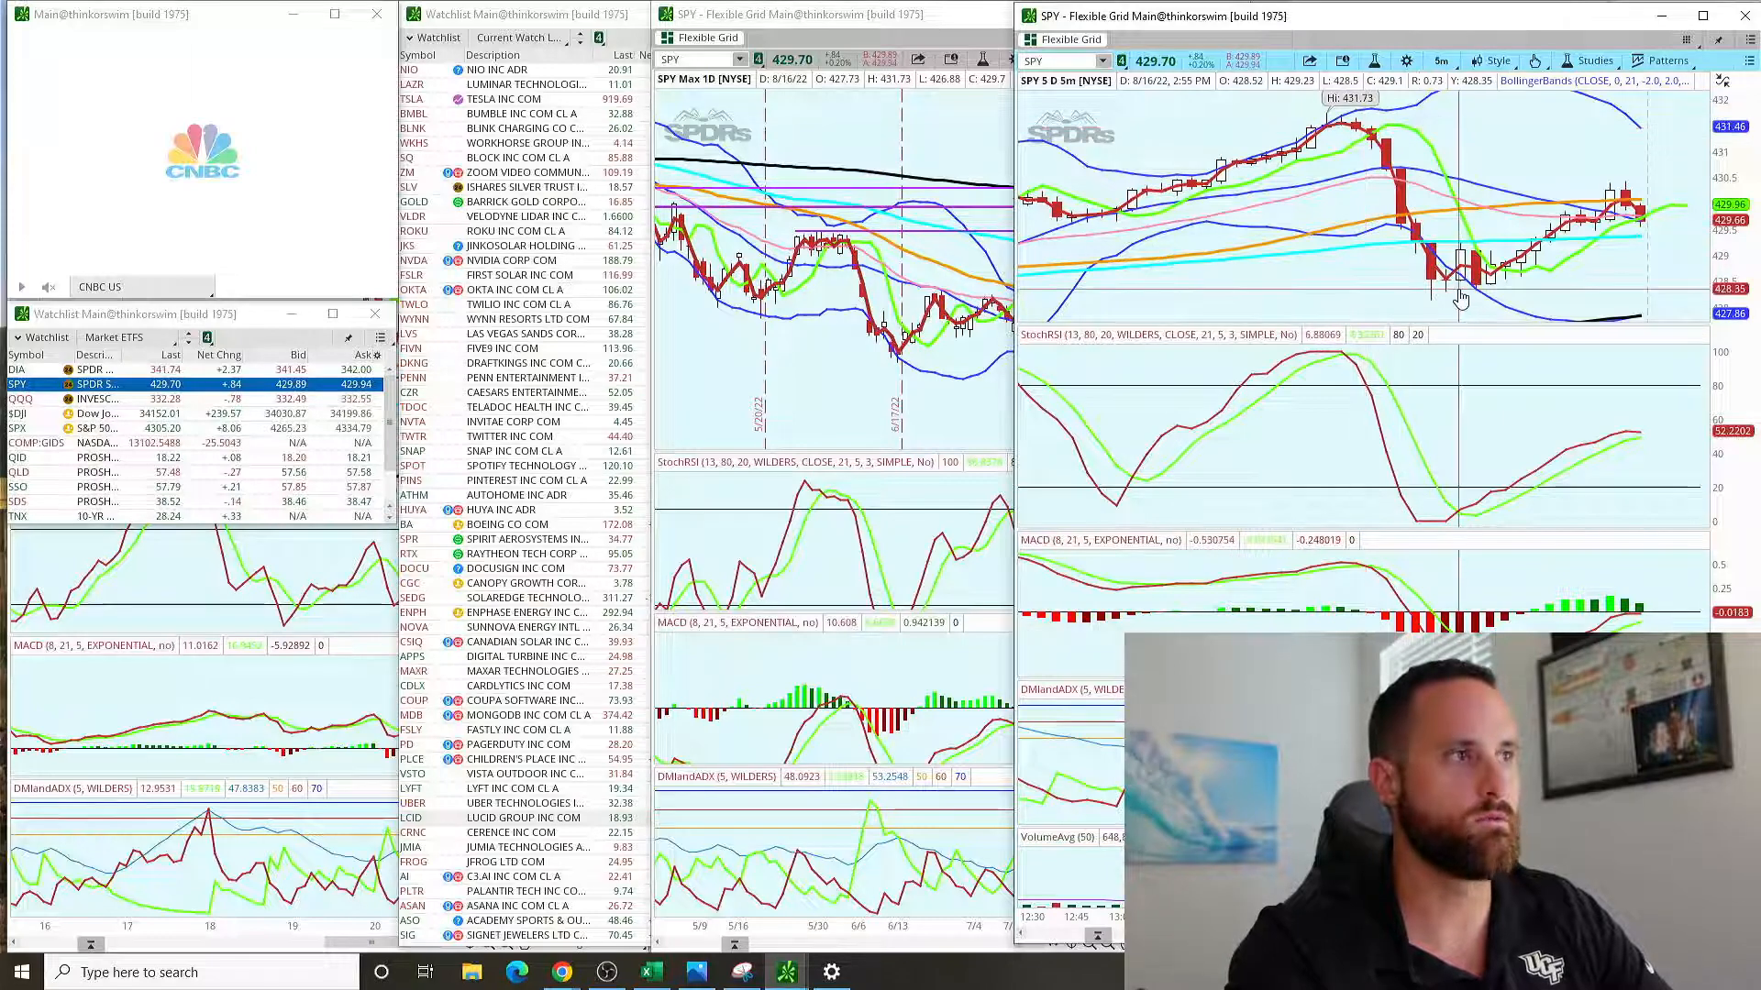
pyautogui.moveTo(1375, 211)
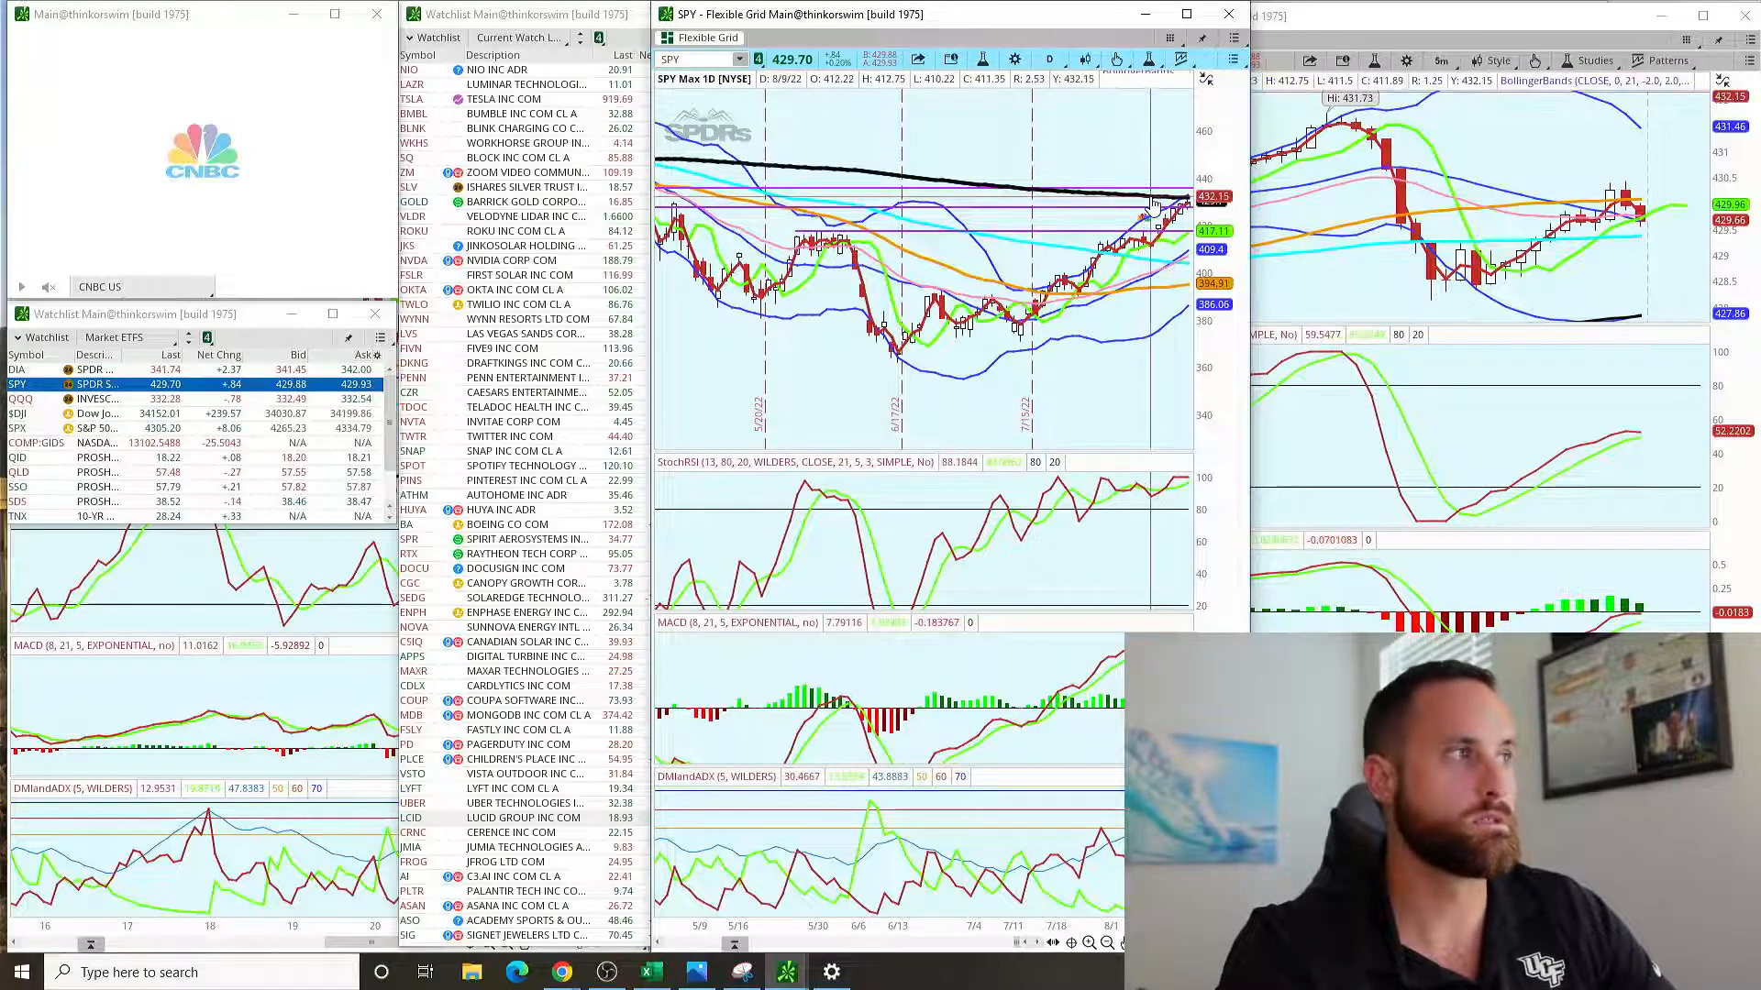
# Step: Bring the SPY 5-minute Flexible Grid chart forward and scroll through it for review
pyautogui.rightClick(1149, 209)
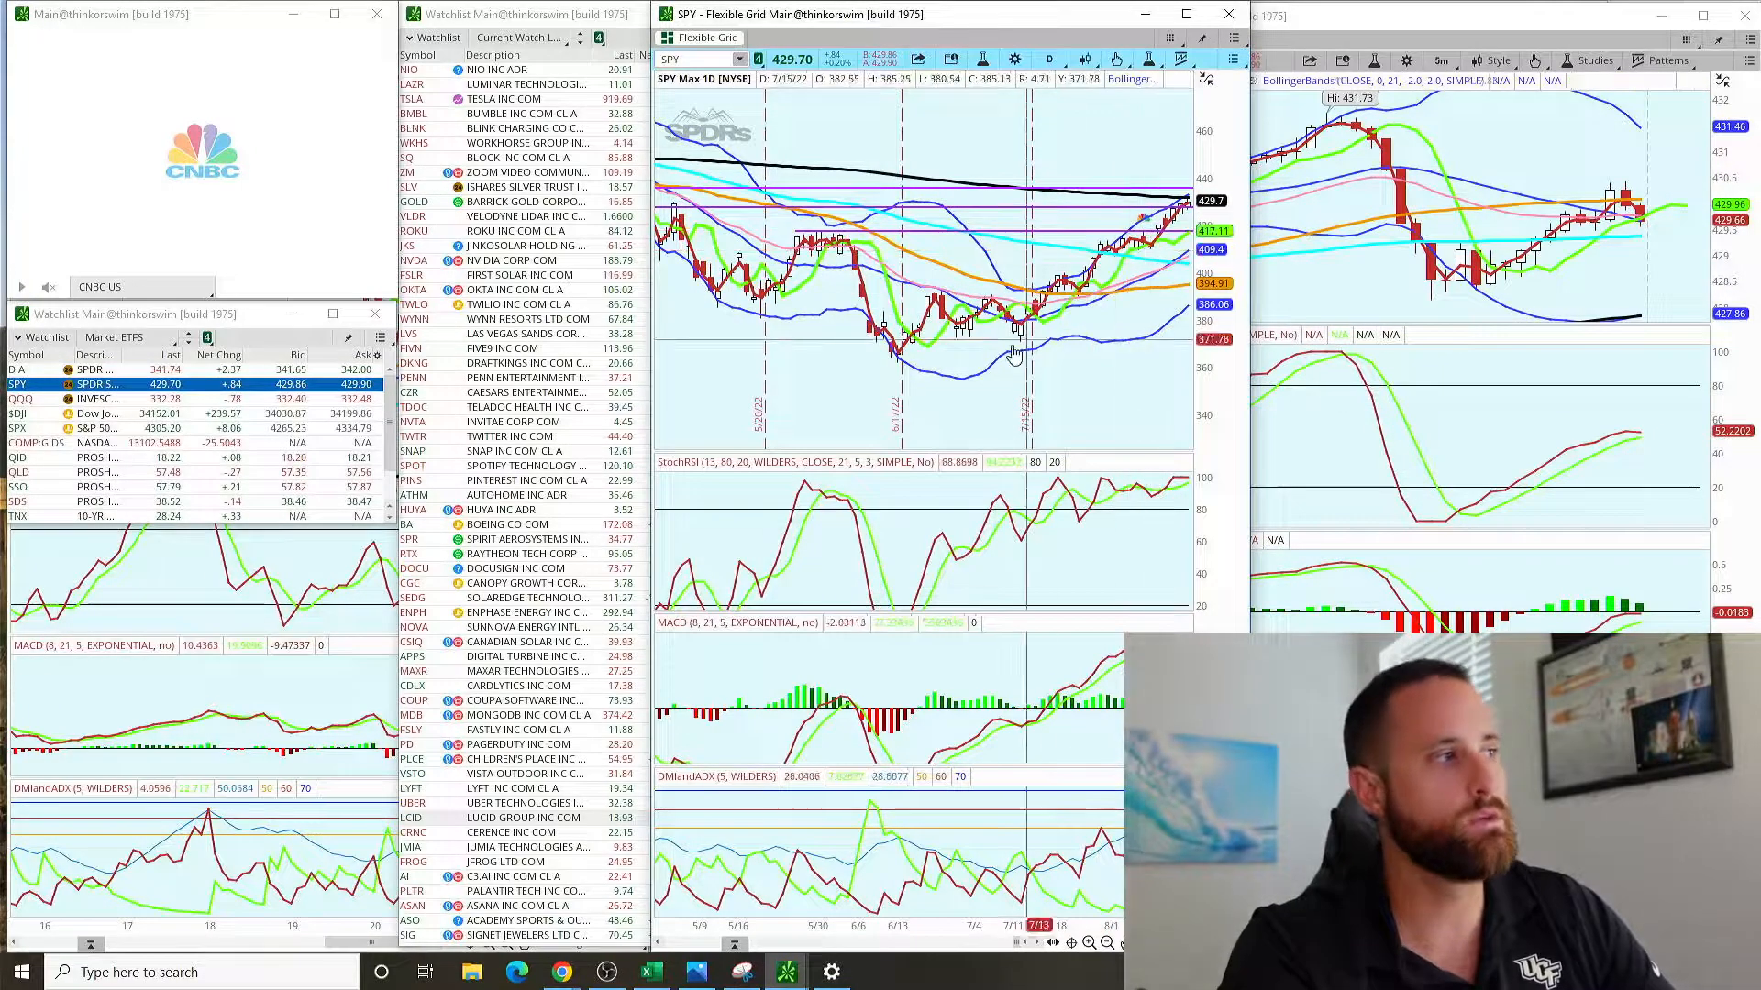
pyautogui.moveTo(903, 366)
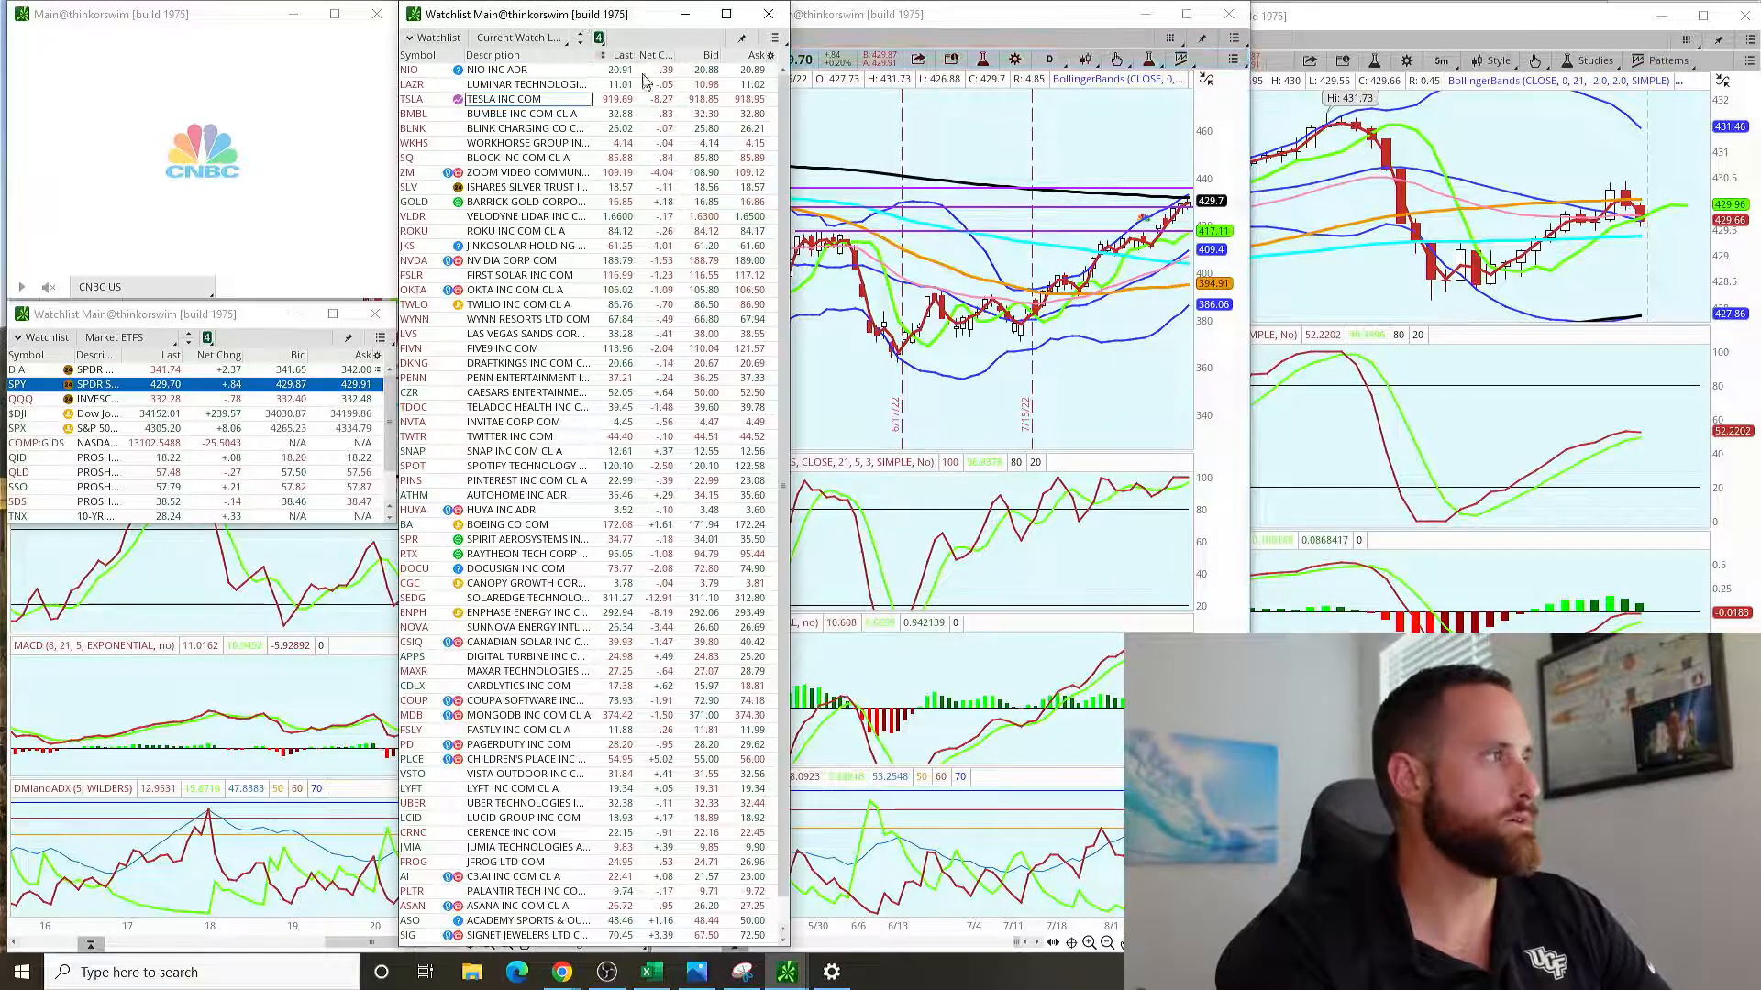
pyautogui.scroll(-3)
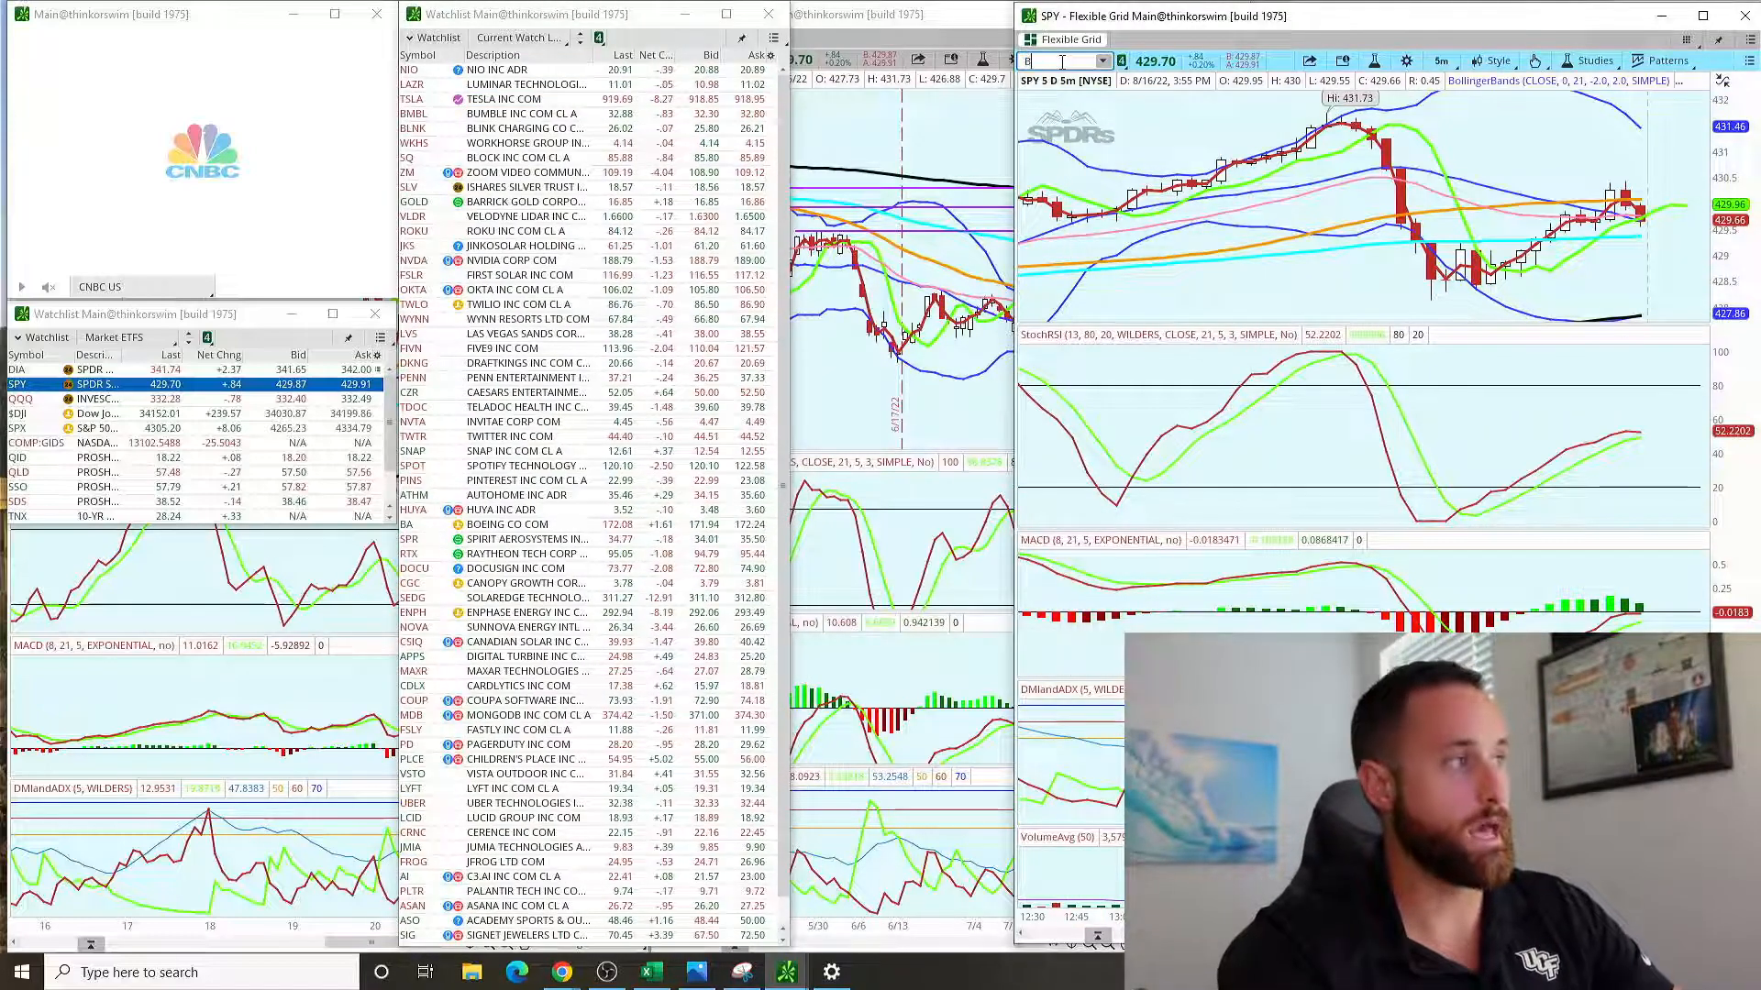
# Step: Switch the chart symbol to BBBY, then open the Stock Hacker Price Change Scanner
pyautogui.write('BBBY')
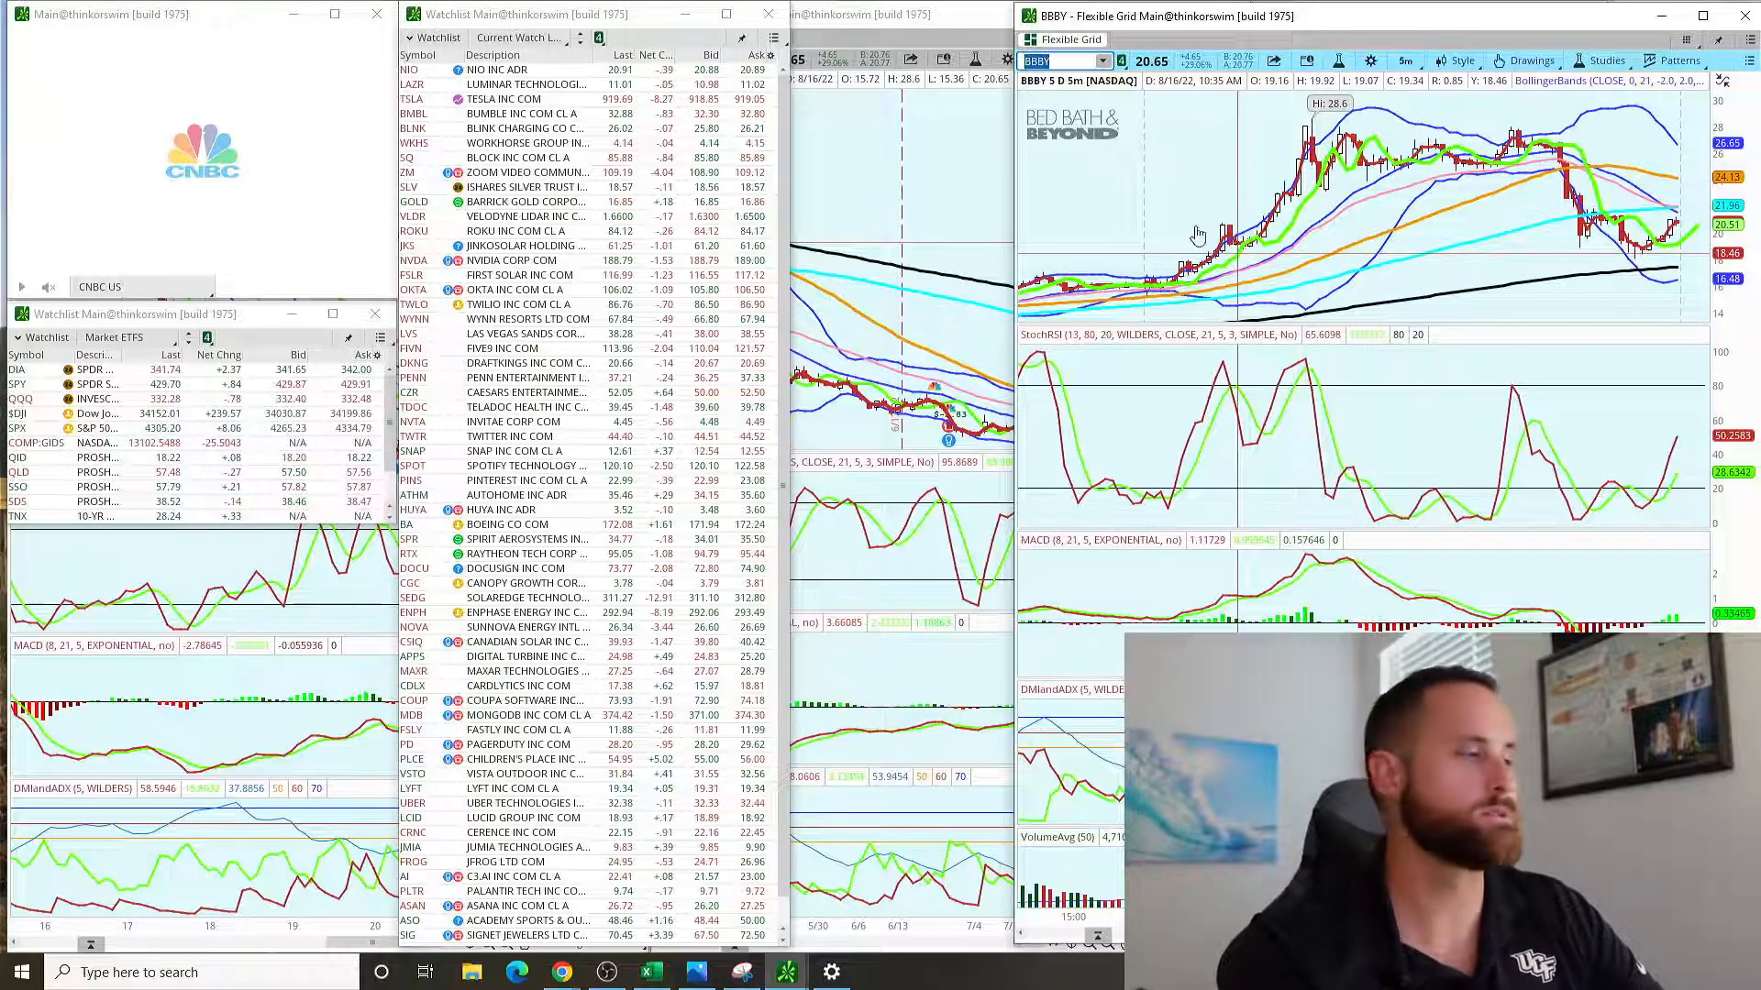
pyautogui.click(786, 970)
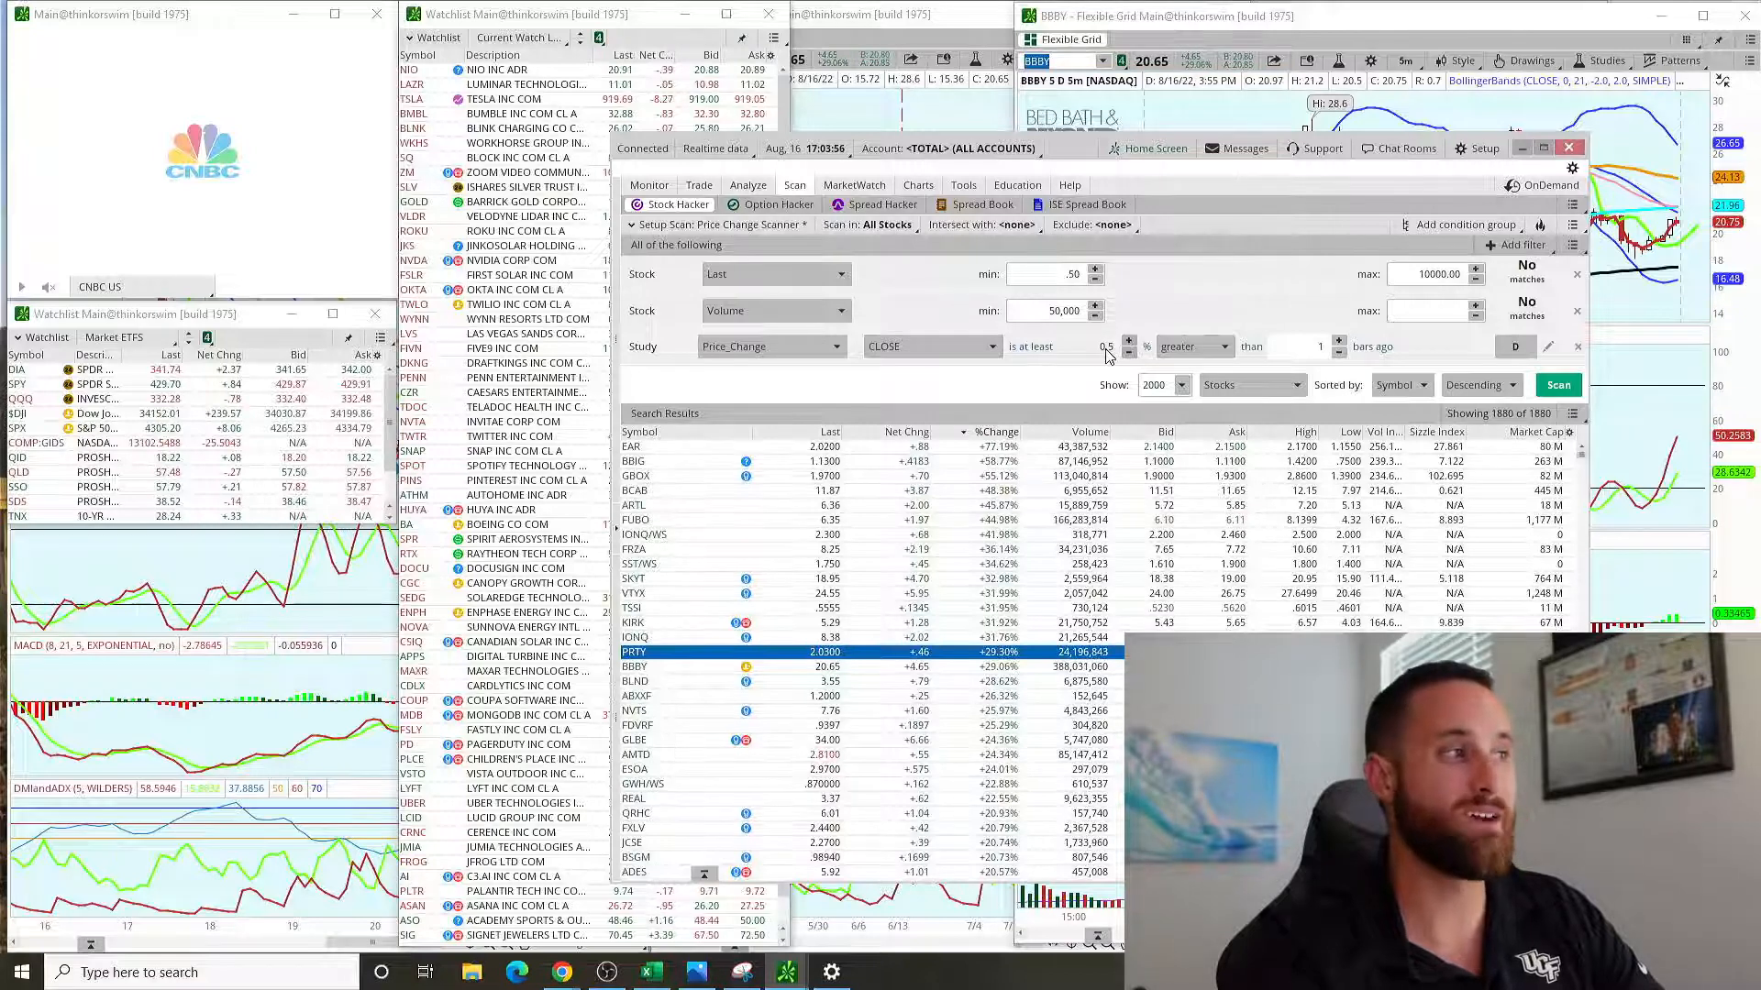
# Step: Change the Last filter minimum from 0.50 to 5.00 and confirm with Yes
pyautogui.click(1044, 274)
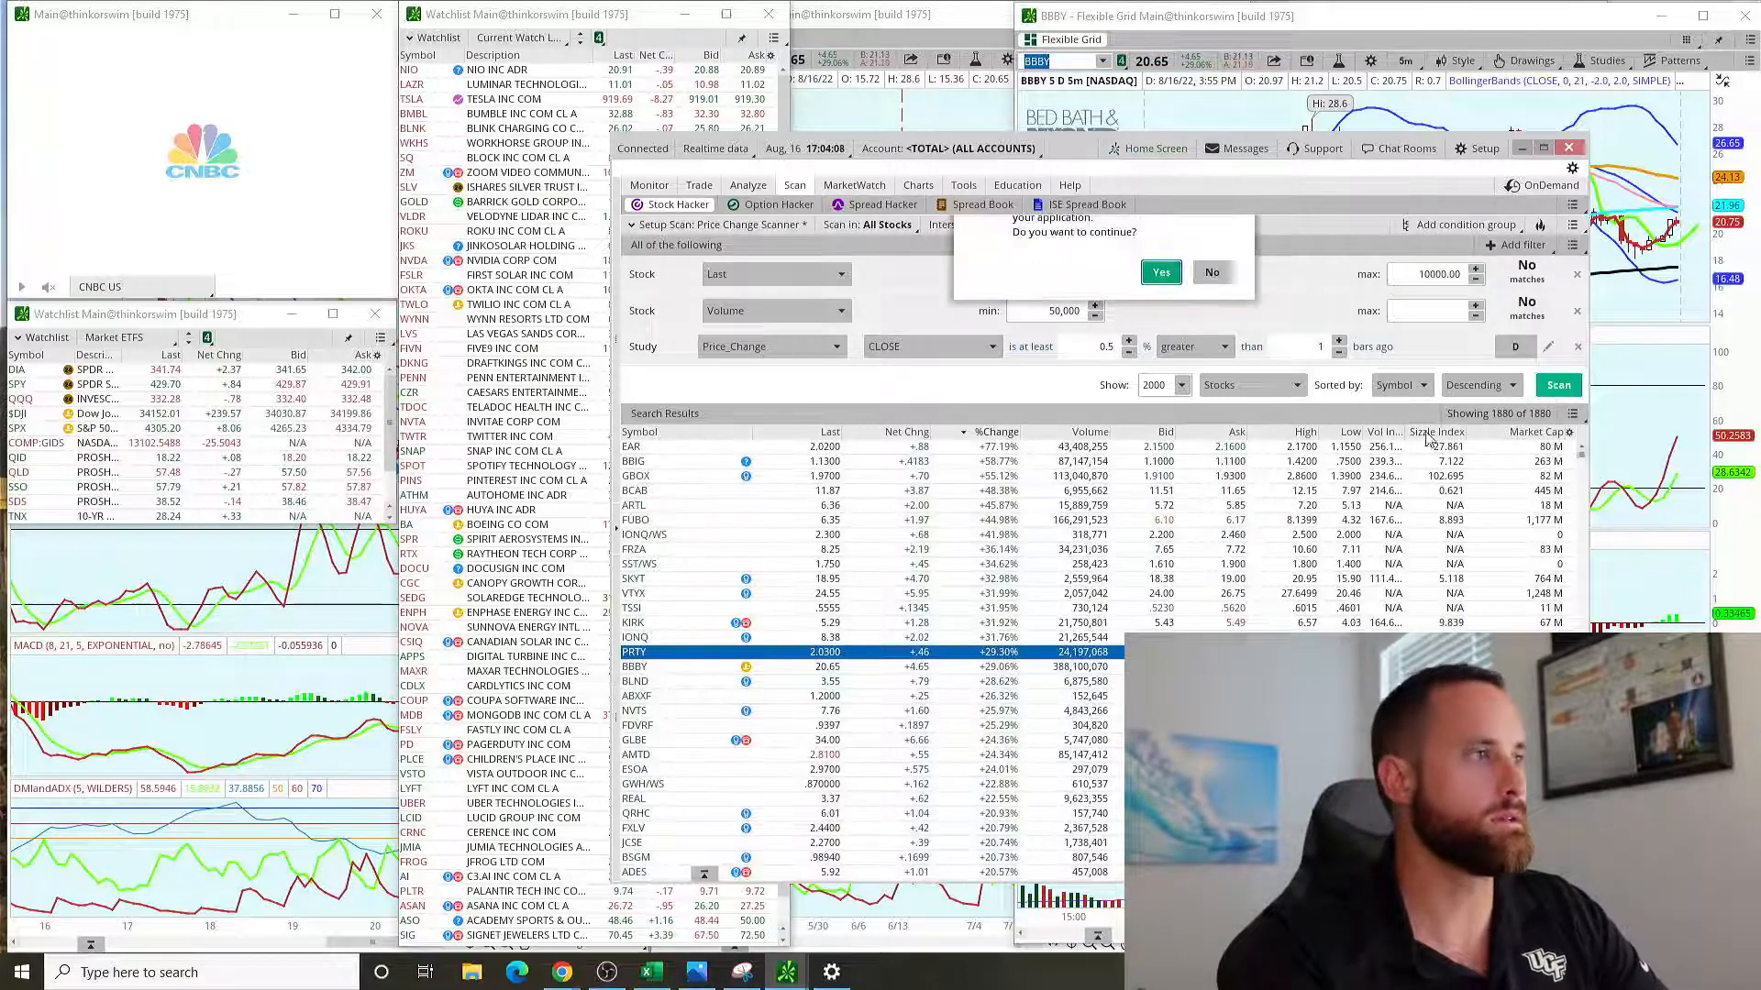
pyautogui.click(1161, 271)
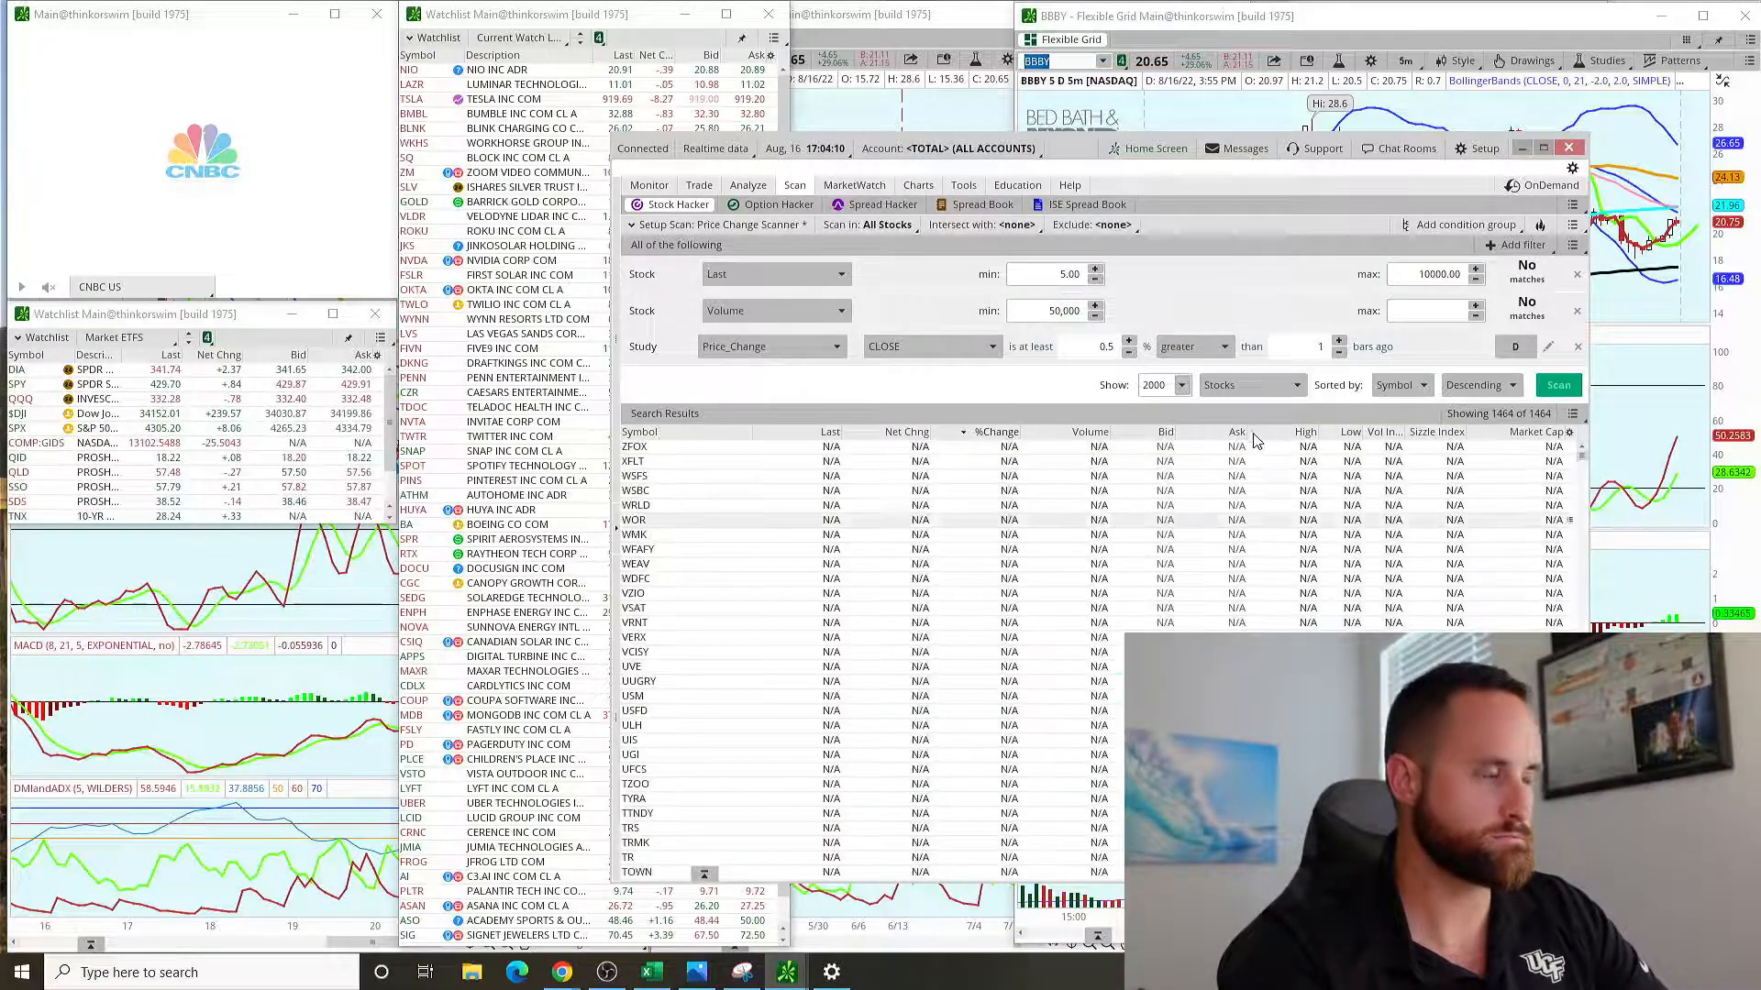
# Step: Rerun the $5-minimum scan and scroll the 1,464 results sorted by %Change
pyautogui.click(998, 432)
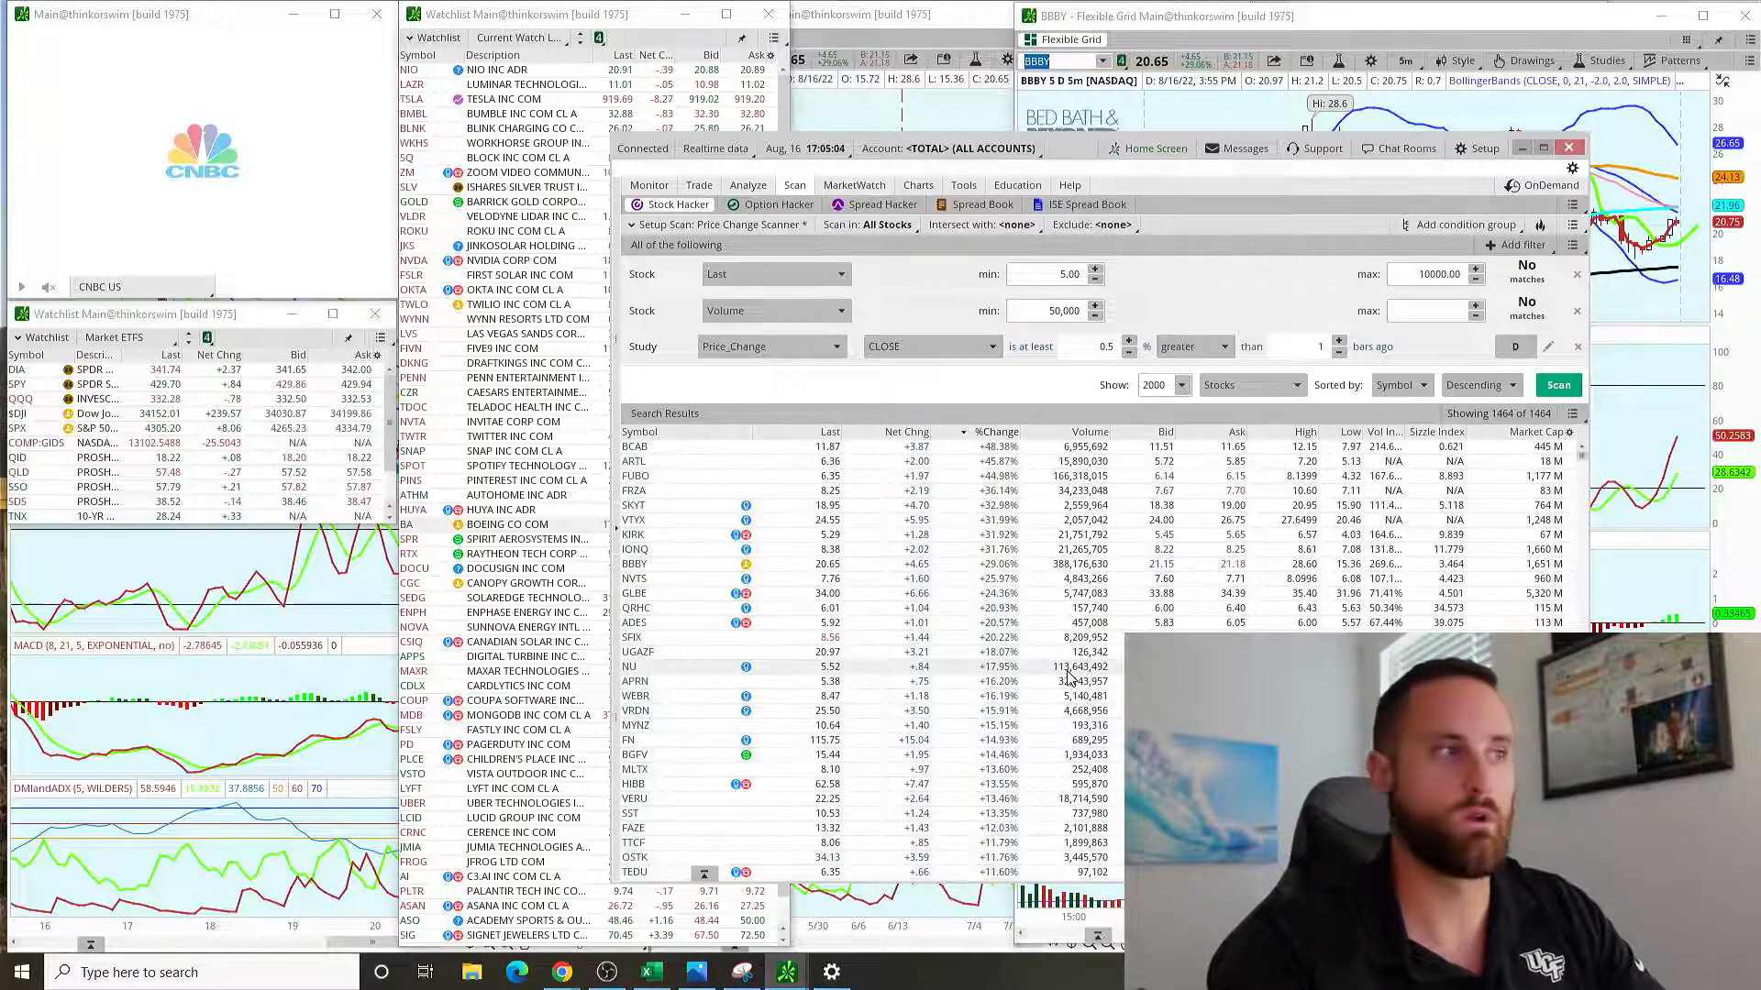
pyautogui.scroll(-3)
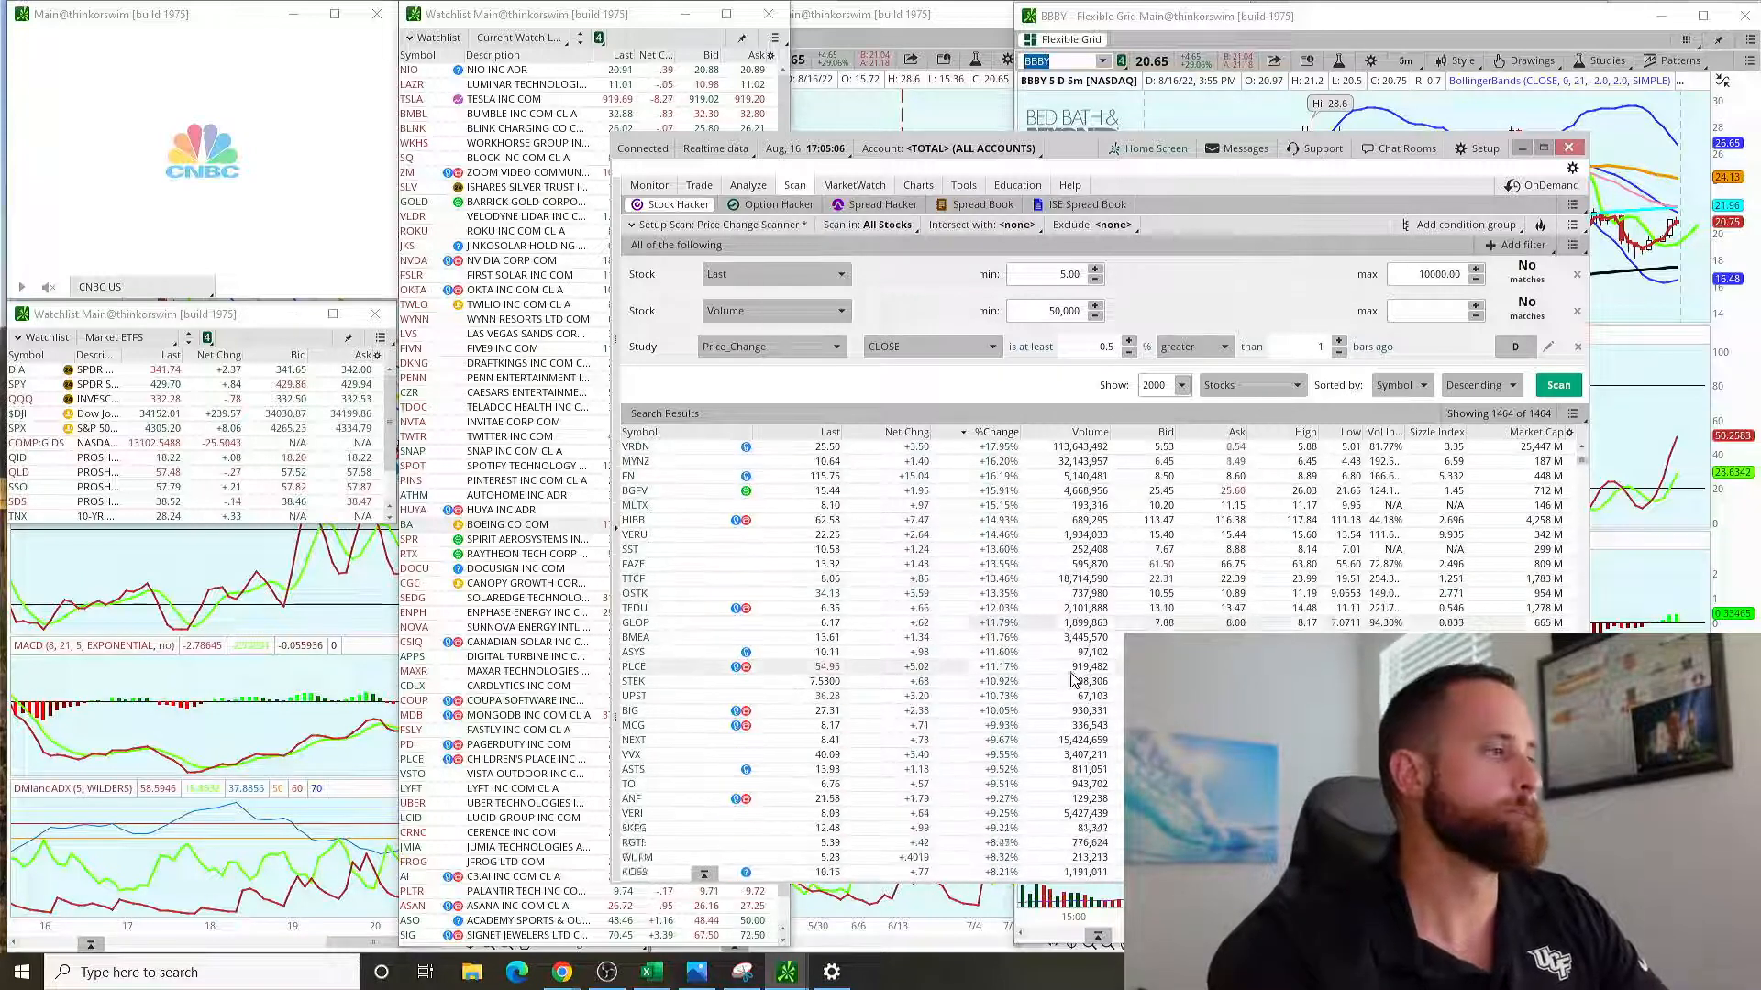